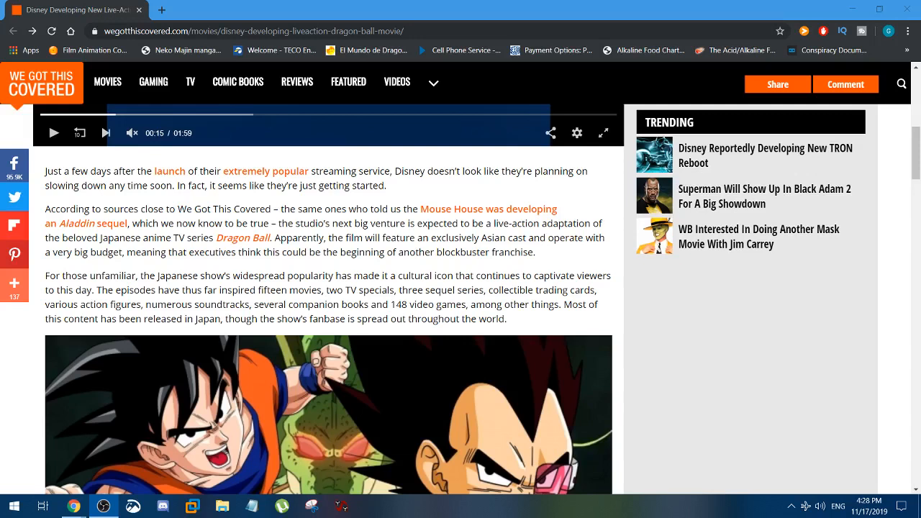
pyautogui.moveTo(710, 405)
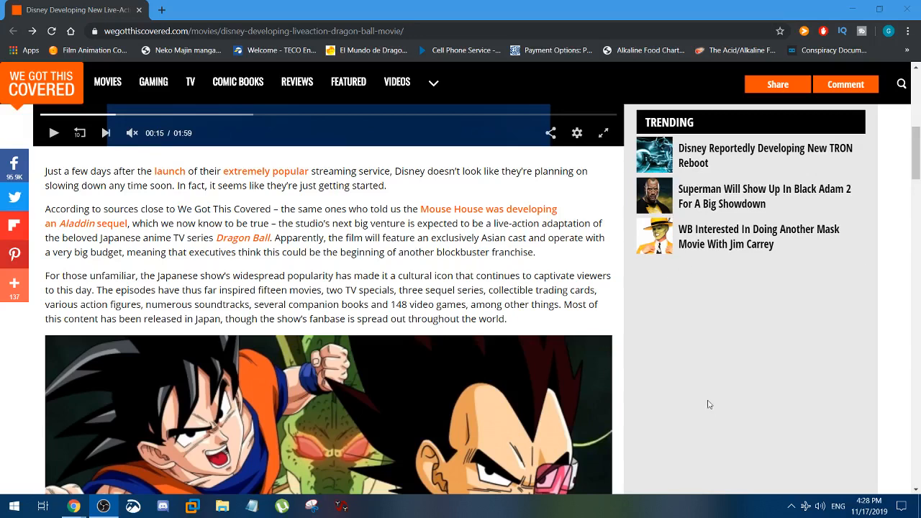
pyautogui.moveTo(585, 288)
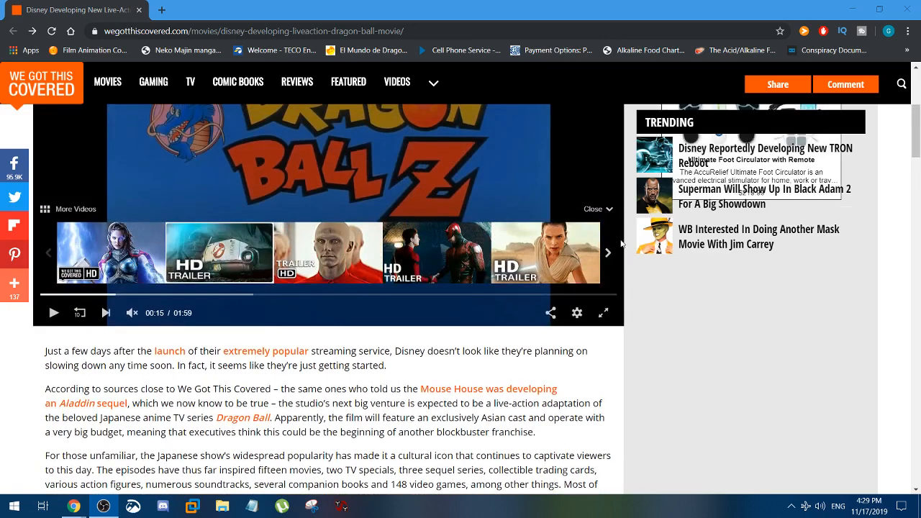
pyautogui.scroll(-3)
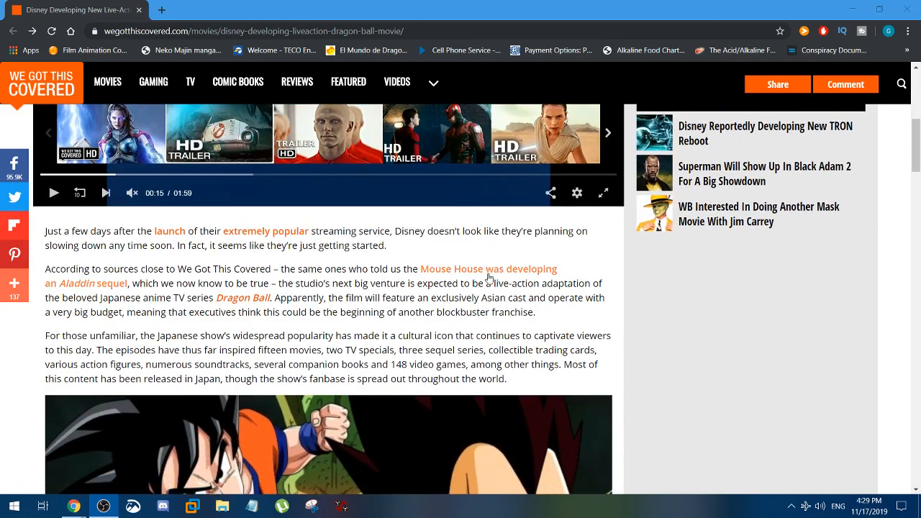
pyautogui.scroll(-3)
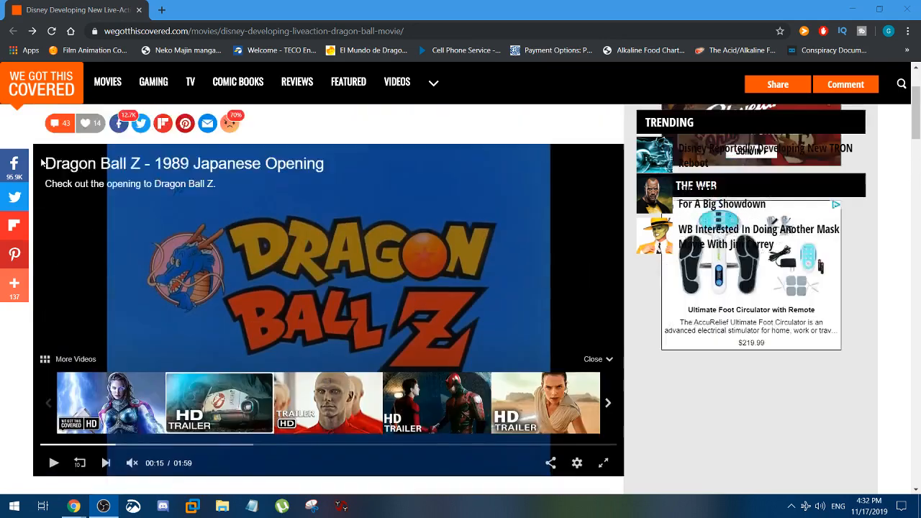
pyautogui.scroll(3)
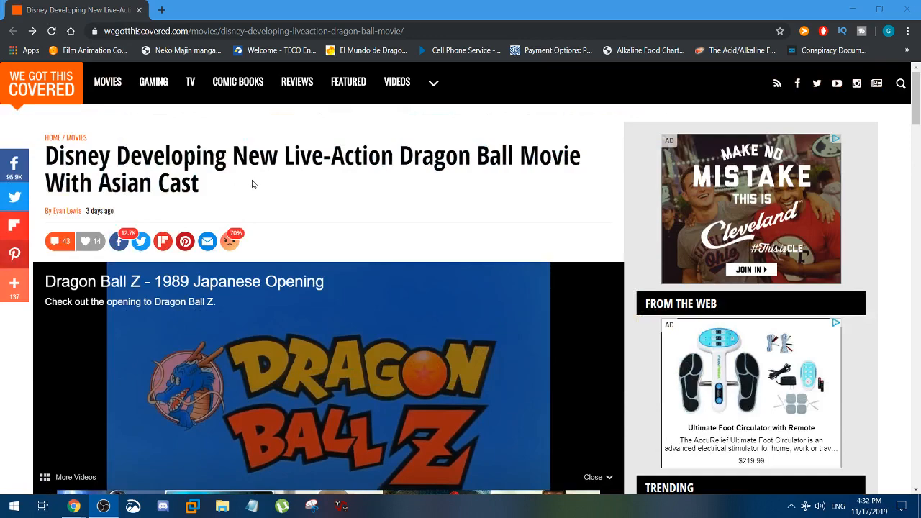
pyautogui.scroll(-3)
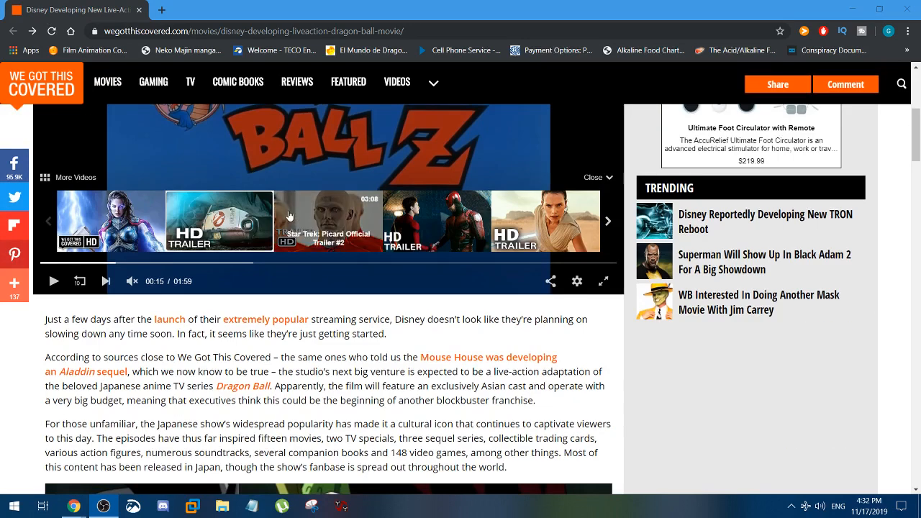
pyautogui.scroll(-3)
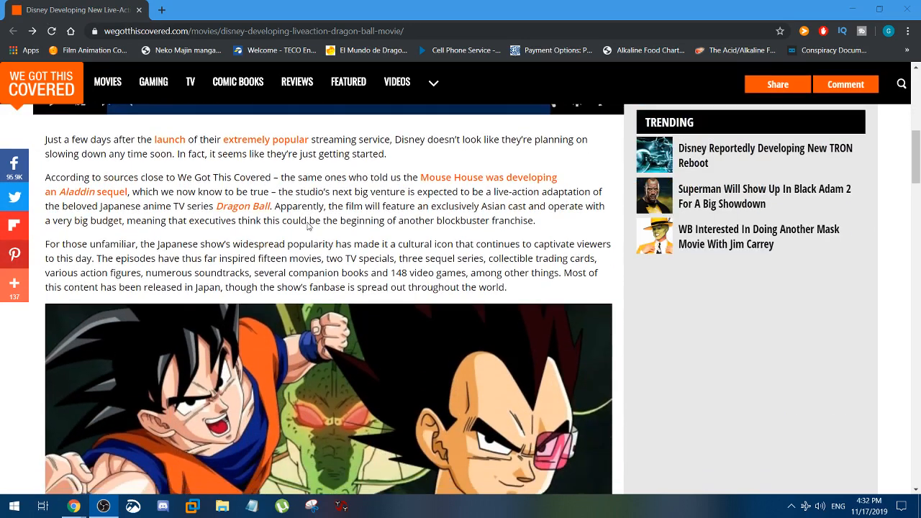